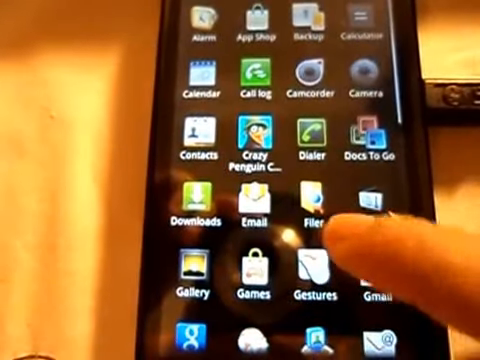
scroll("down", 3)
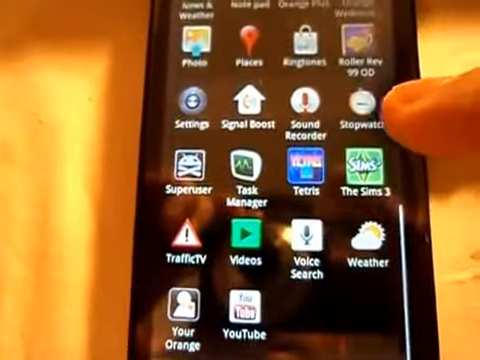